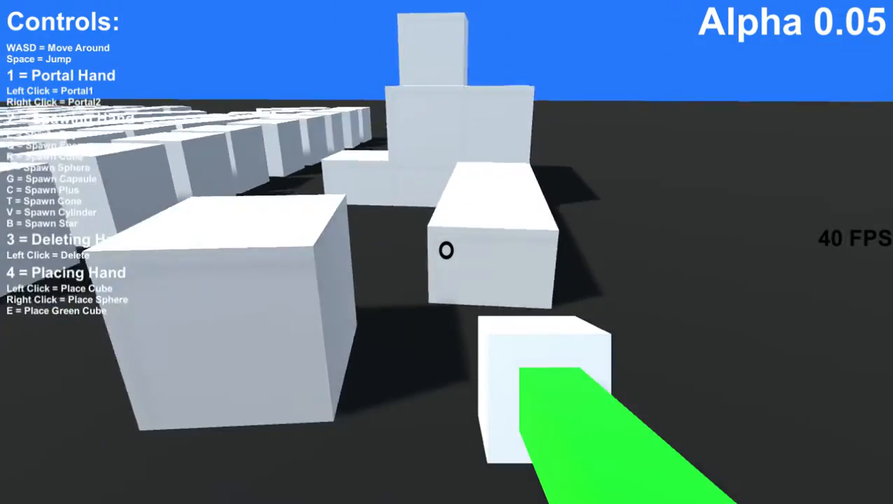
Step: Switch to hand slot 2 to start placing white cubes in rows and stacks
key(2)
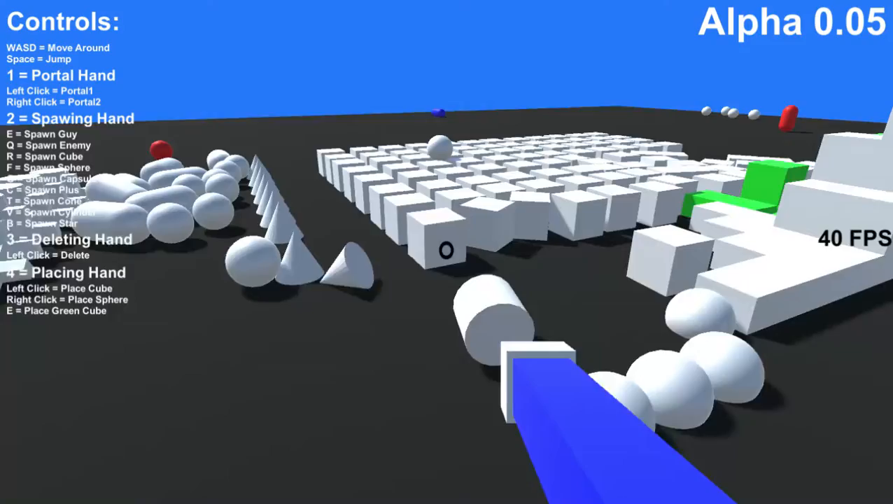
Step: Pause the game to bring up the Resume, Restart and Quit menu
key(Escape)
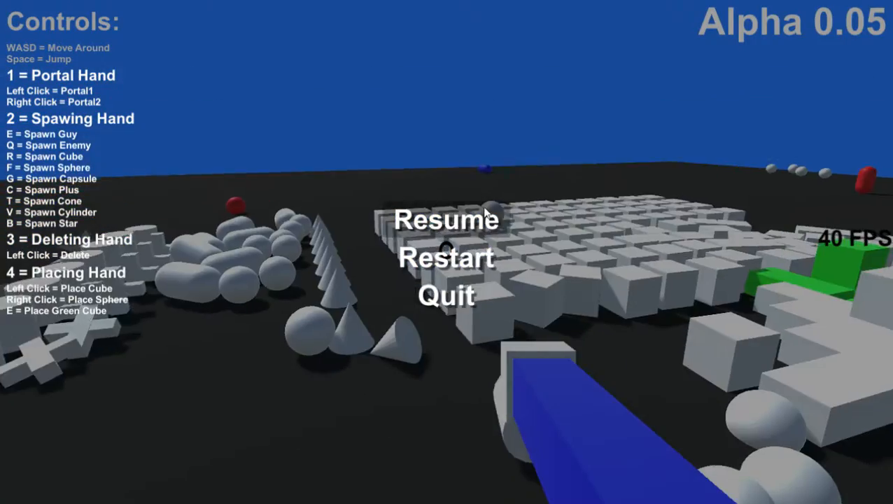
Step: Choose Resume from the pause menu to continue playing
click(446, 219)
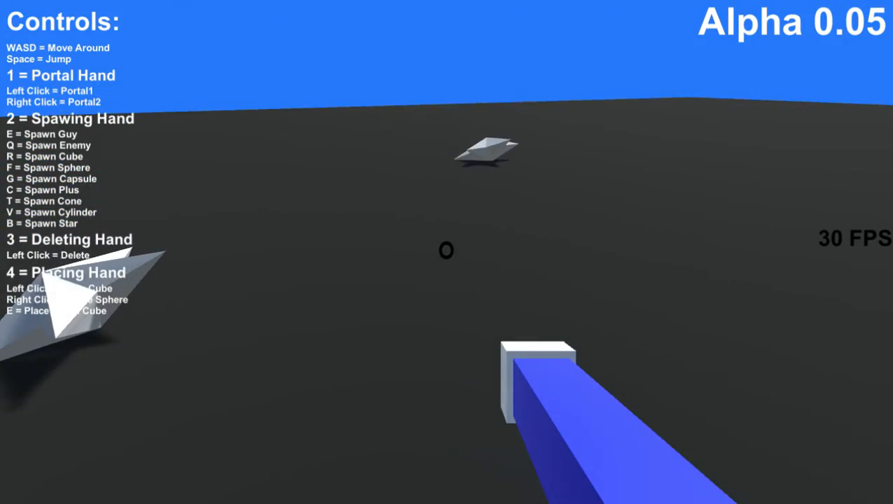
Step: Spawn red enemy capsules in front of the player with the G key
key(g)
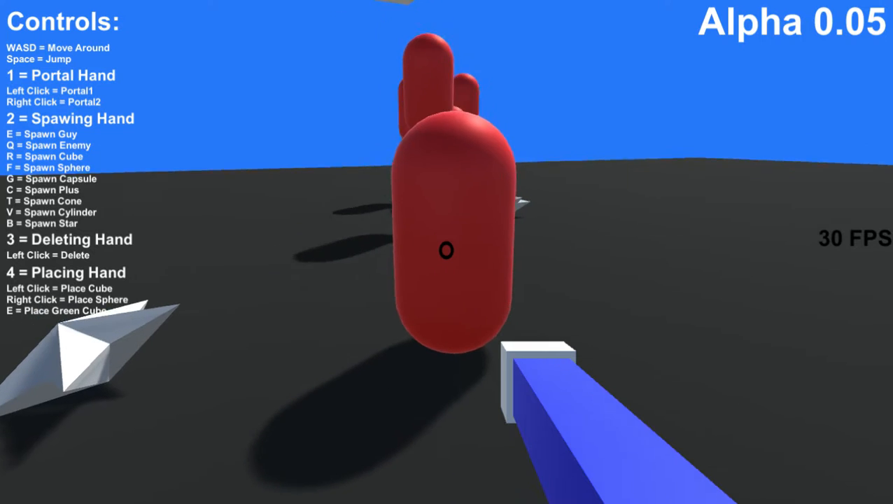